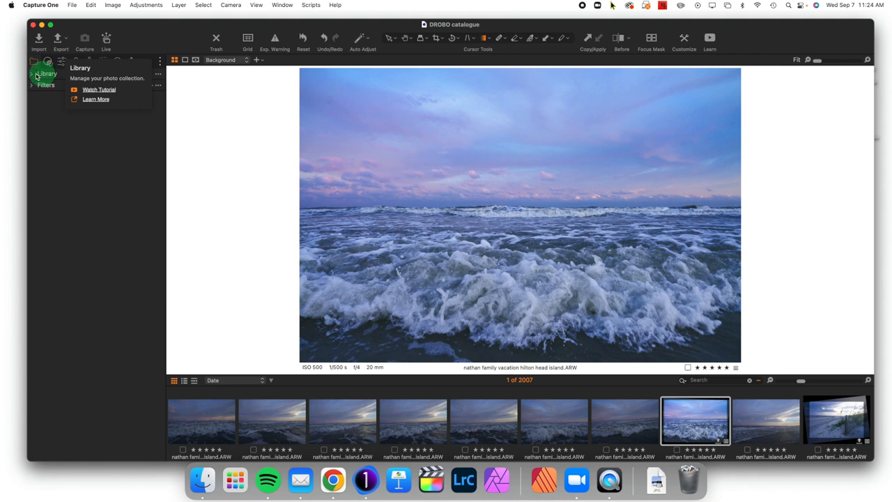
# Step: Expand the Library tool to show the DROBO catalogue's Catalog Collections, User Collections and Folders
pyautogui.click(35, 72)
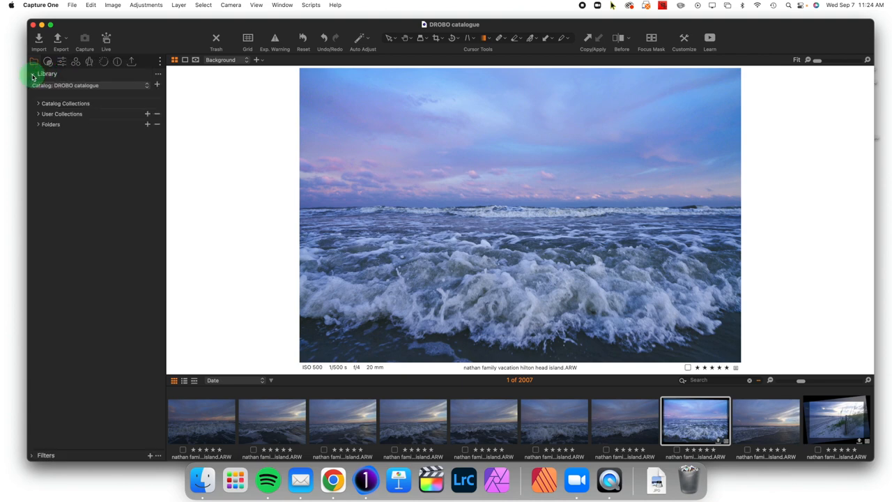
pyautogui.moveTo(132, 48)
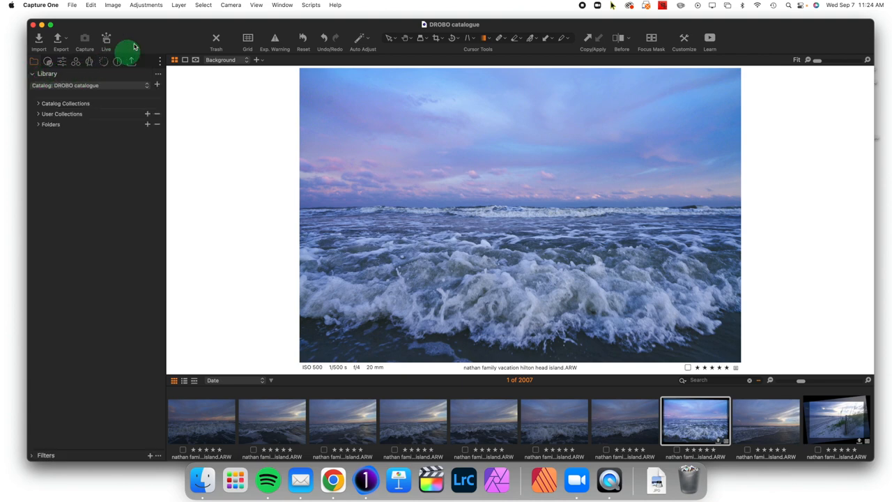
pyautogui.moveTo(141, 34)
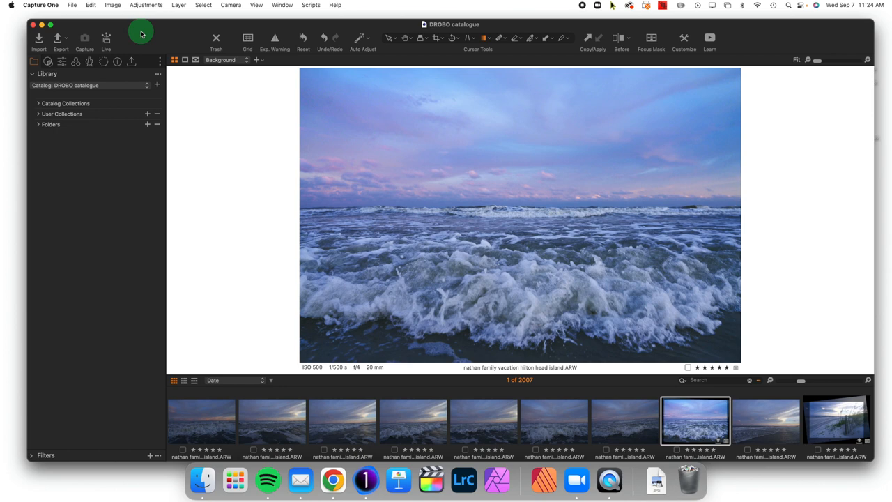
pyautogui.moveTo(92, 105)
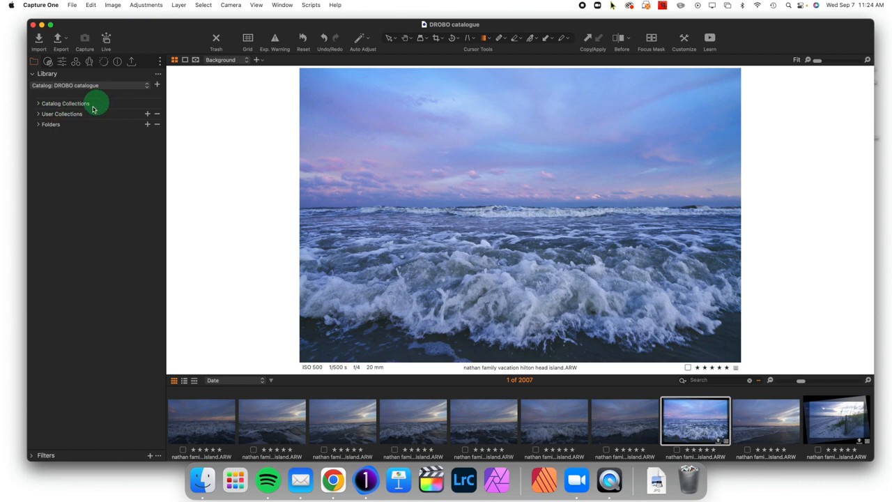
# Step: Collapse the Library tool so only the Library and Filters headings remain
pyautogui.click(31, 72)
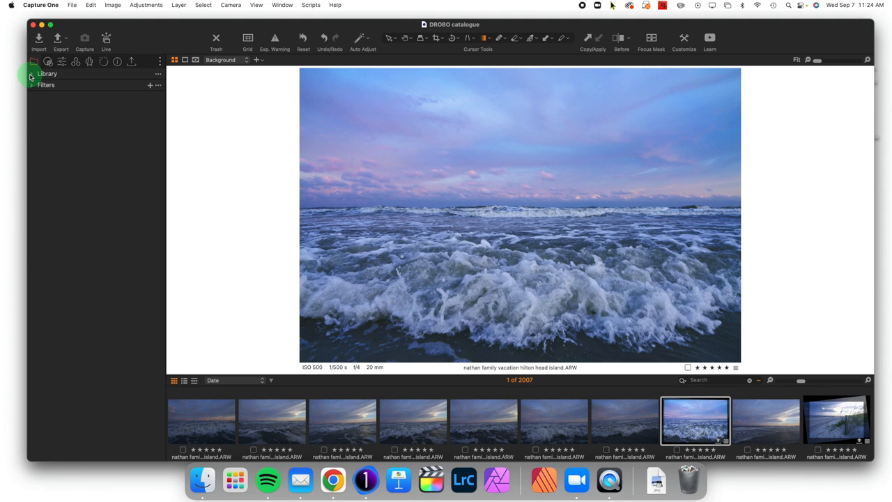
pyautogui.moveTo(92, 78)
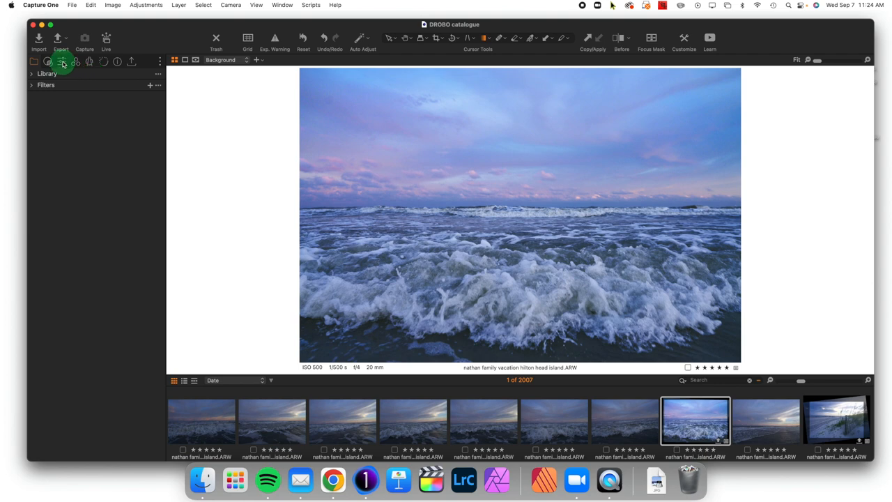
pyautogui.click(61, 62)
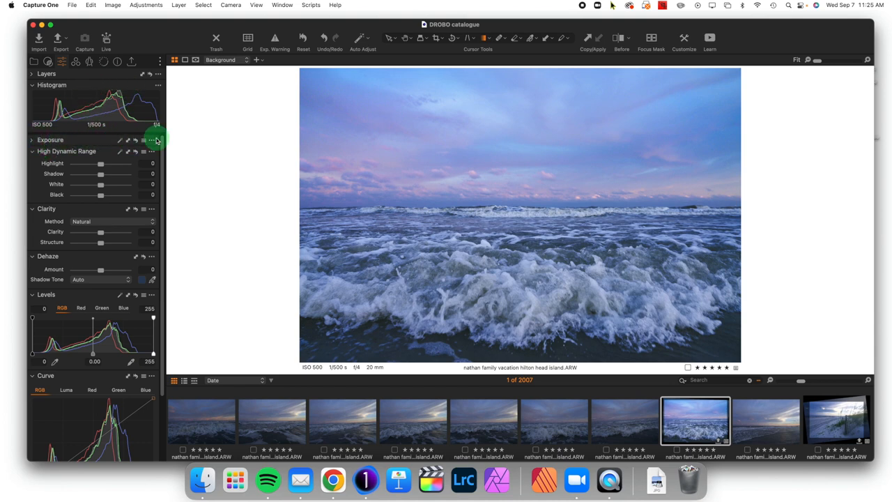
pyautogui.click(31, 139)
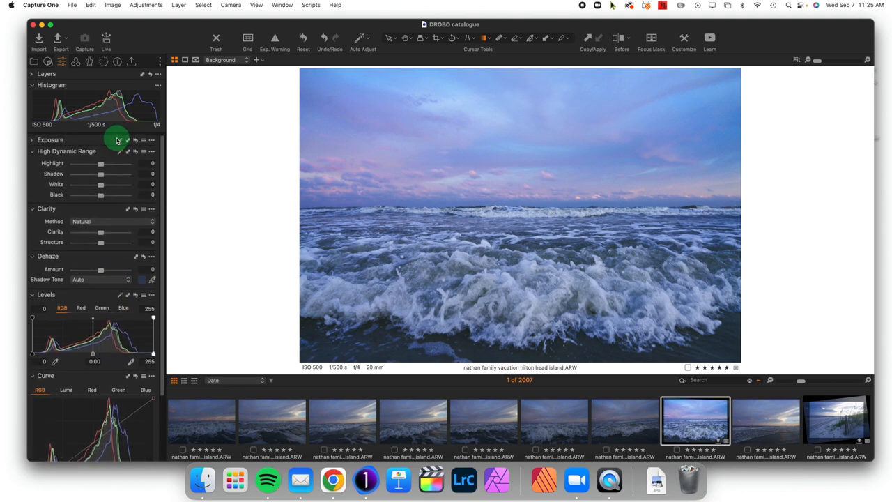
pyautogui.moveTo(117, 140)
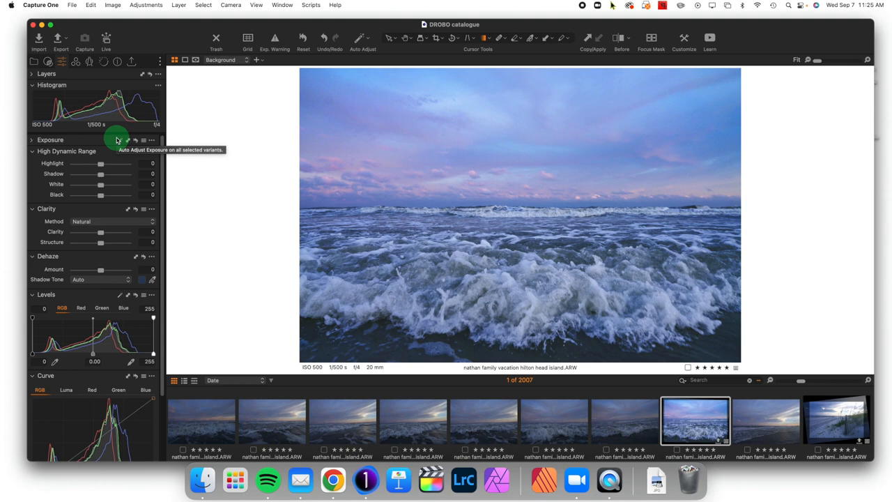
pyautogui.click(33, 62)
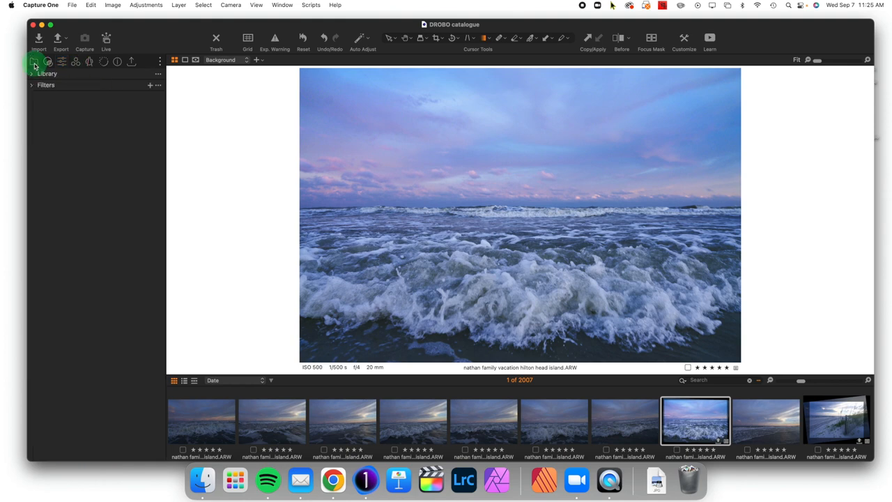
pyautogui.moveTo(11, 84)
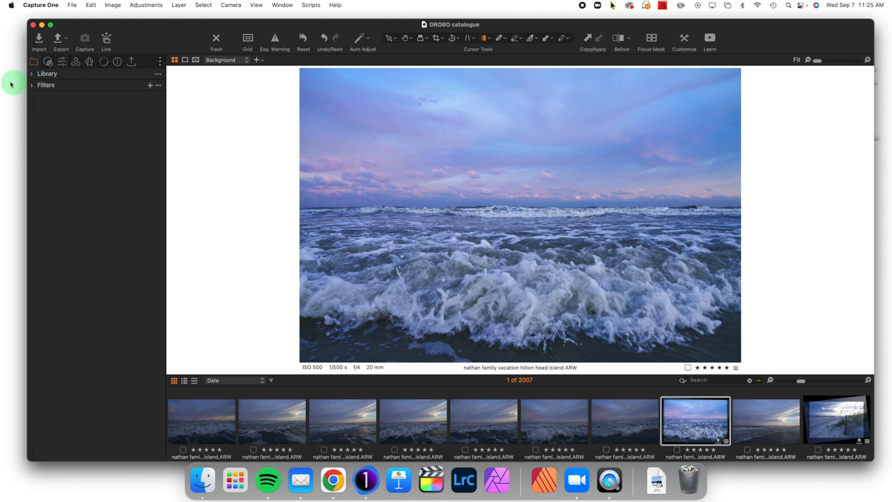